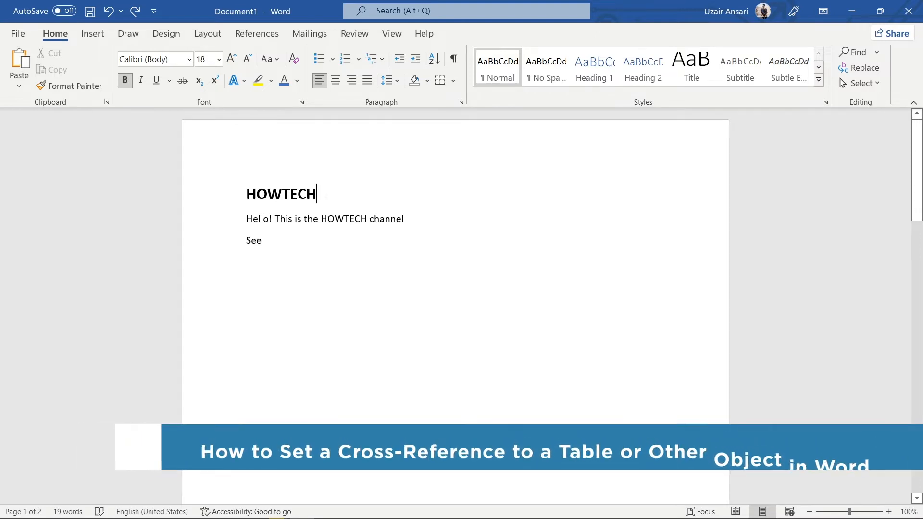
- Start a cross-reference from the Insert ribbon at the line after 'See'
scroll("down", 3)
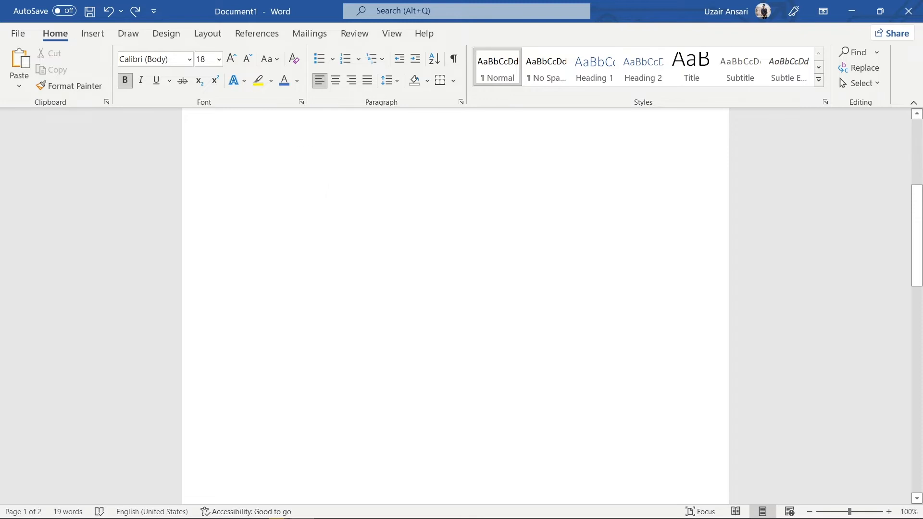
scroll("down", 3)
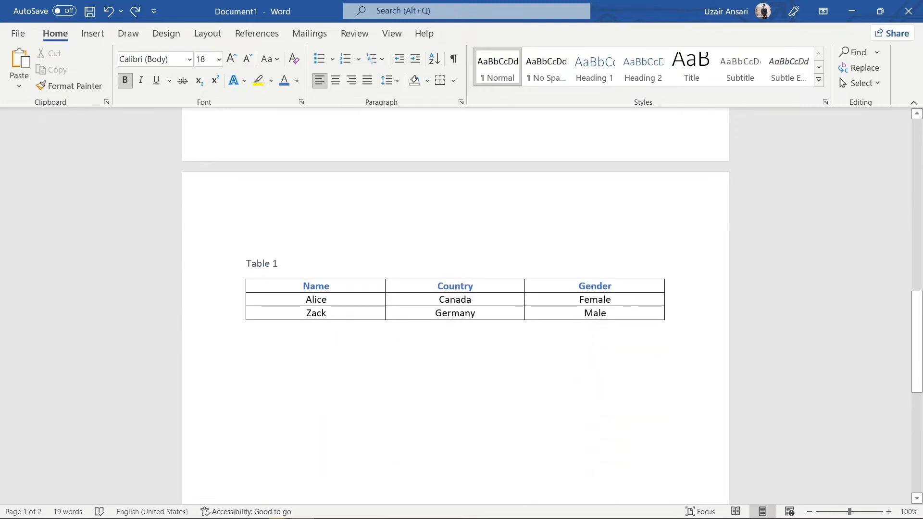
scroll("up", 3)
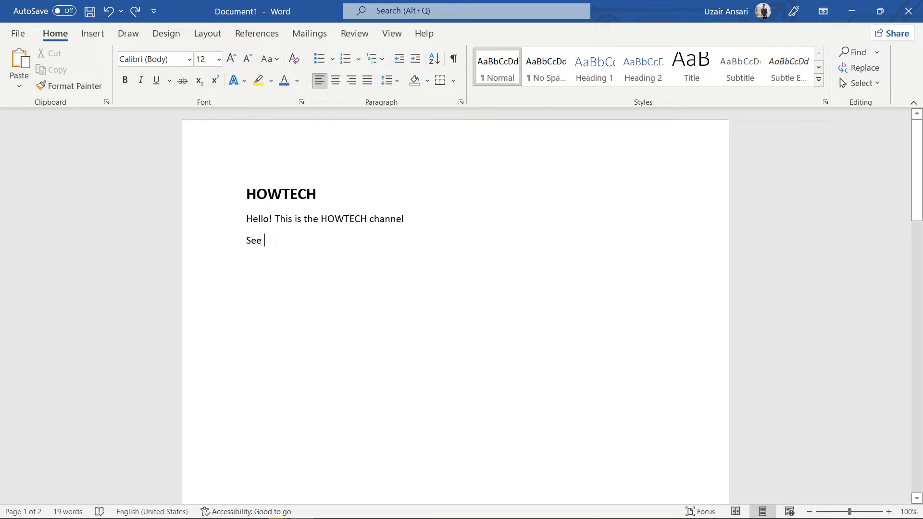
mouse_move(93, 34)
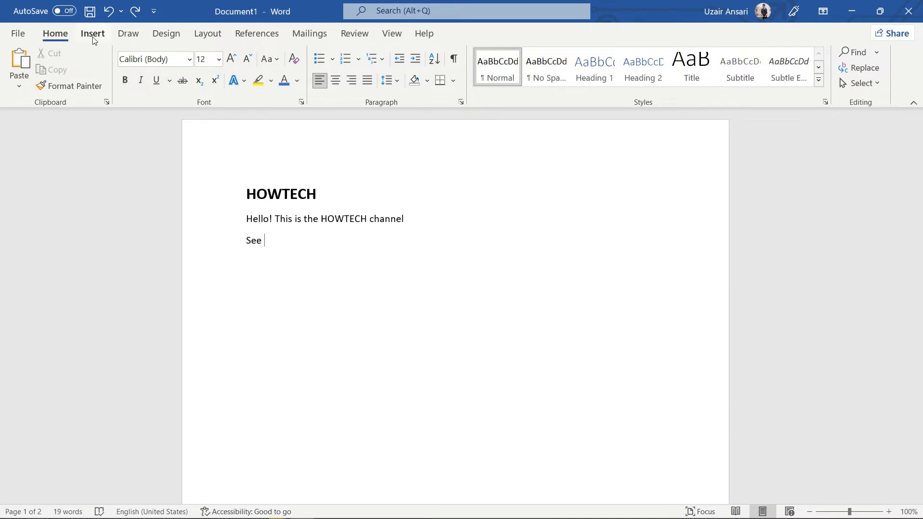
left_click(92, 33)
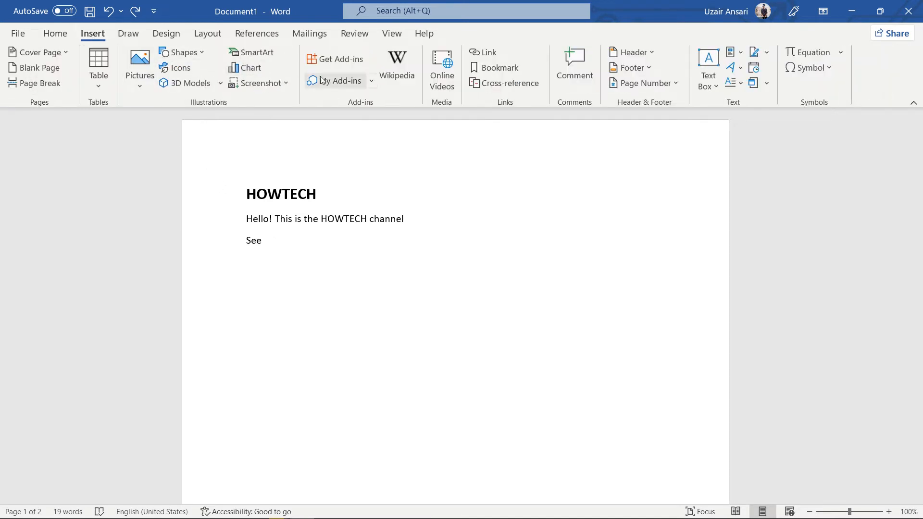
mouse_move(504, 82)
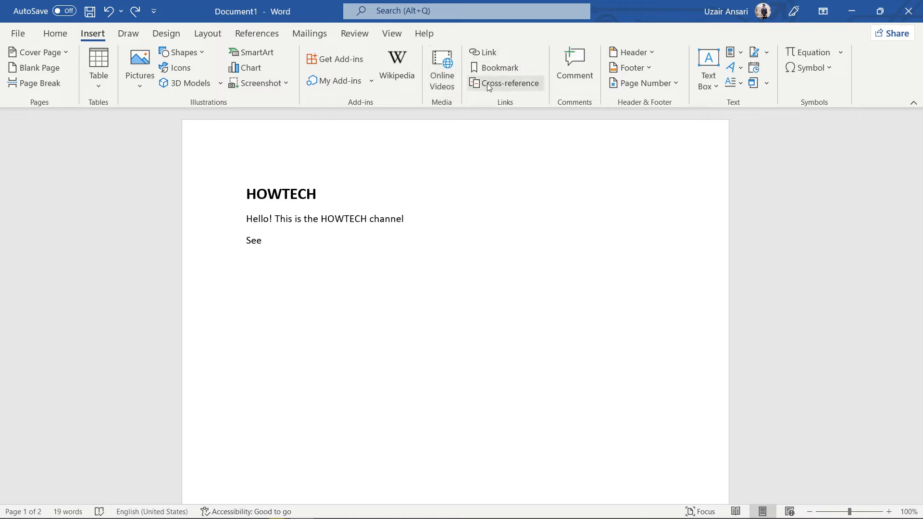
left_click(505, 83)
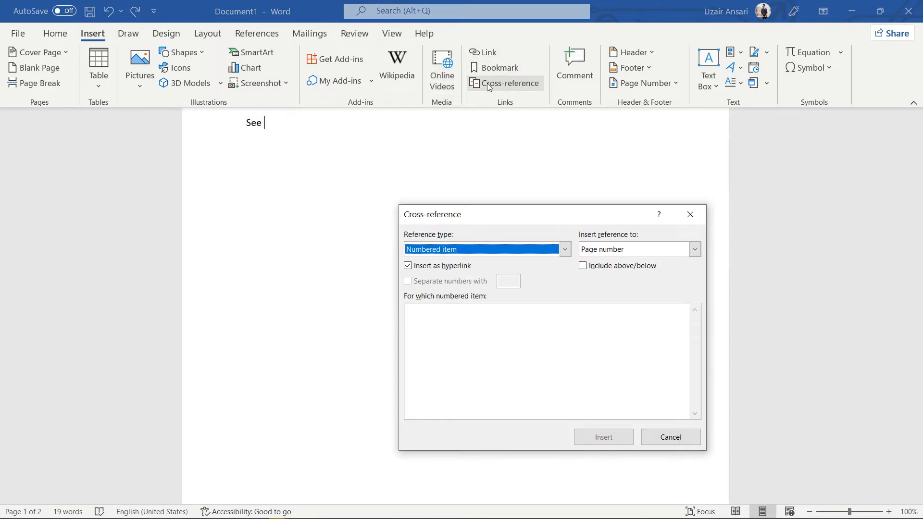
- Insert a hyperlinked Table reference to Table 1's entire caption after 'See'
left_click(565, 249)
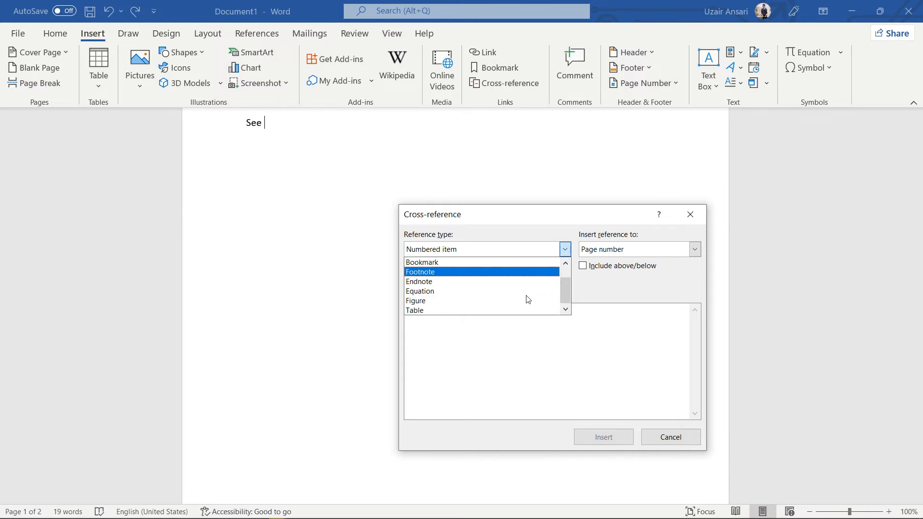
left_click(415, 310)
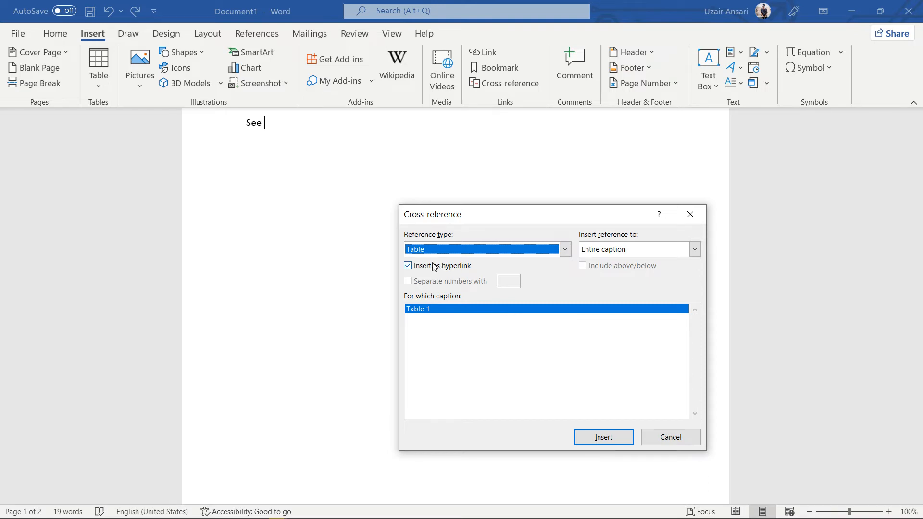
left_click(408, 266)
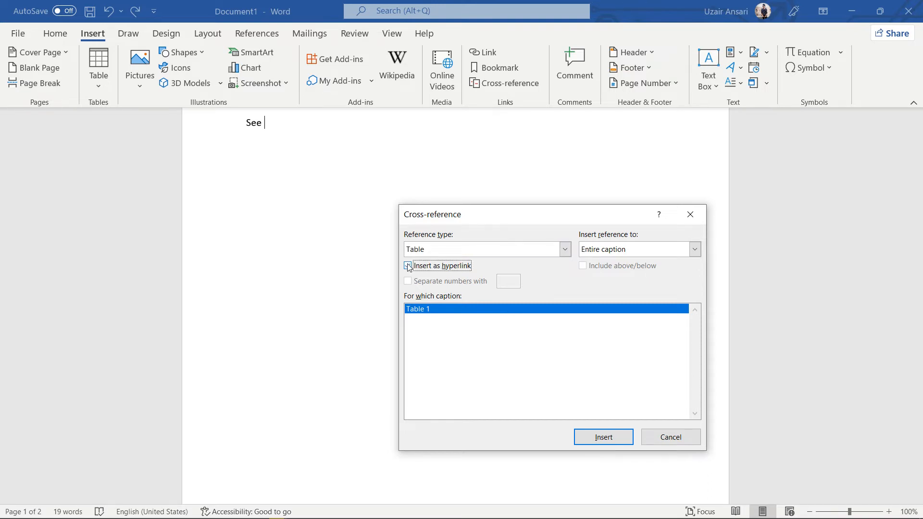
left_click(408, 265)
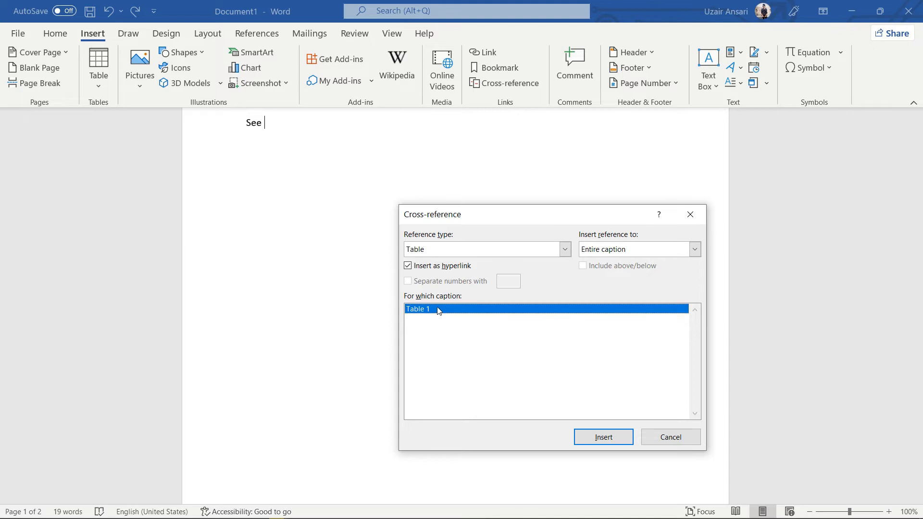
left_click(694, 249)
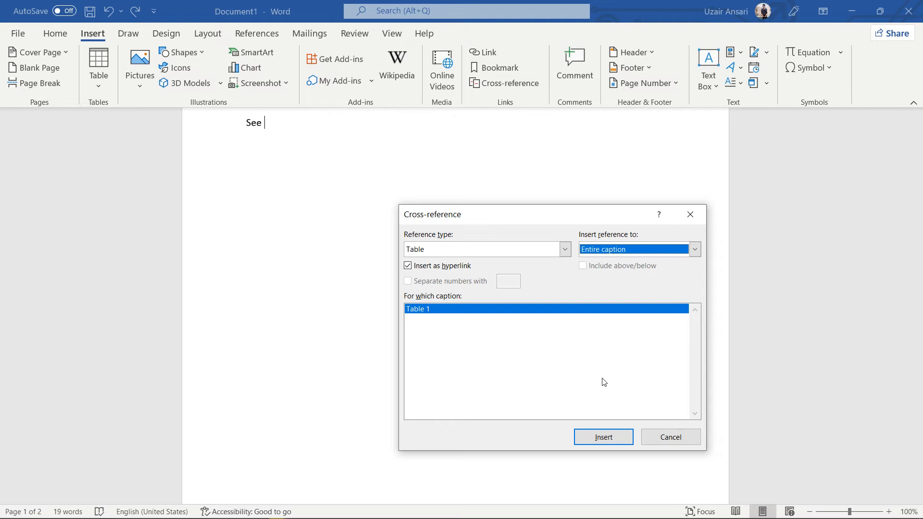
left_click(603, 437)
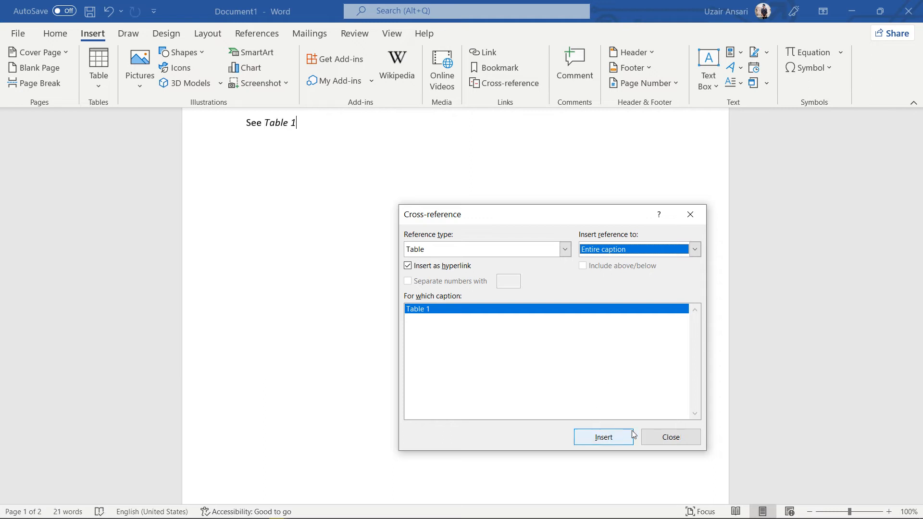
- Close the dialog and follow the Table 1 link to the captioned table on page 2
left_click(669, 436)
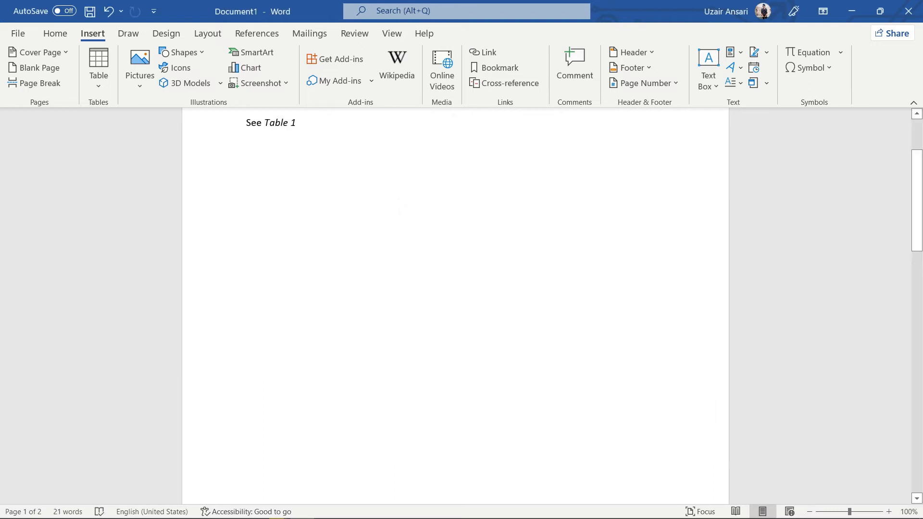
scroll("up", 3)
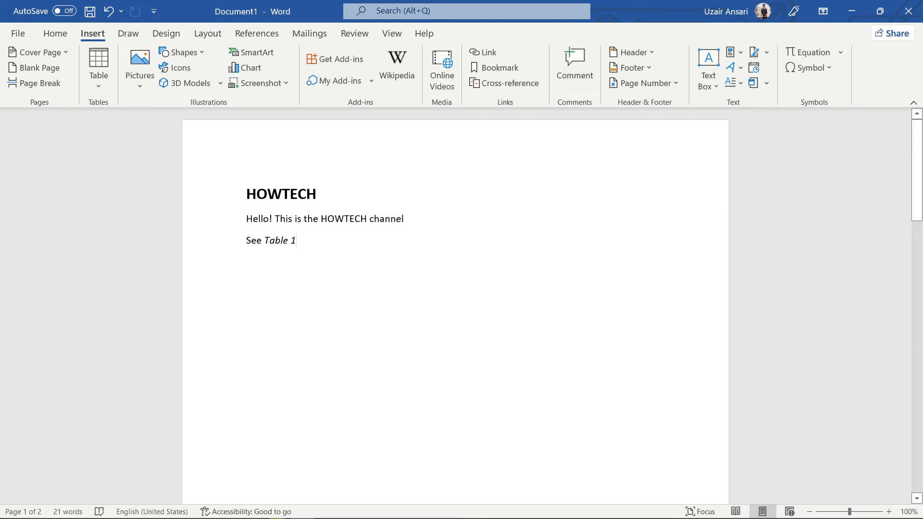
mouse_move(285, 240)
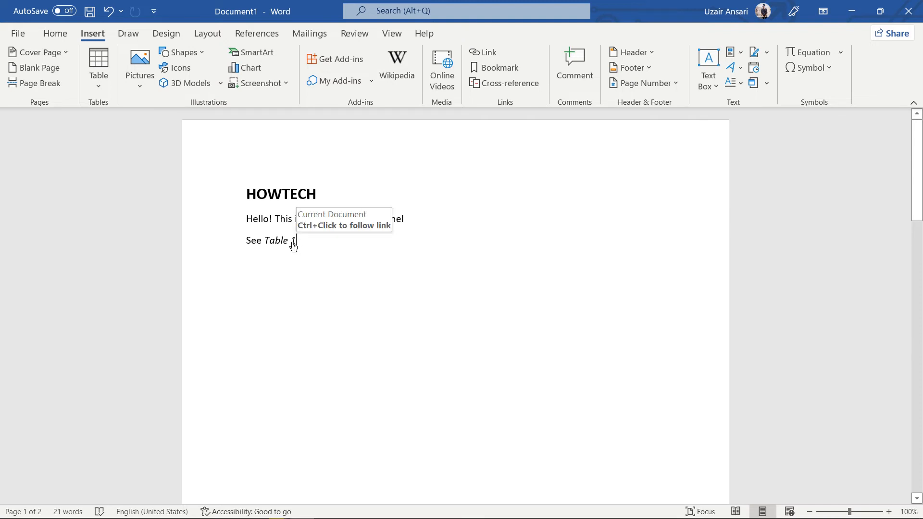
left_click(276, 240)
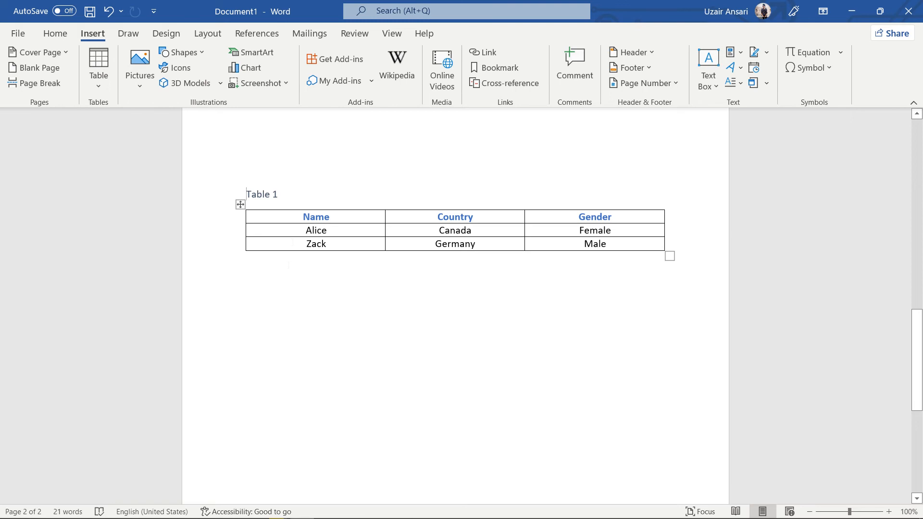